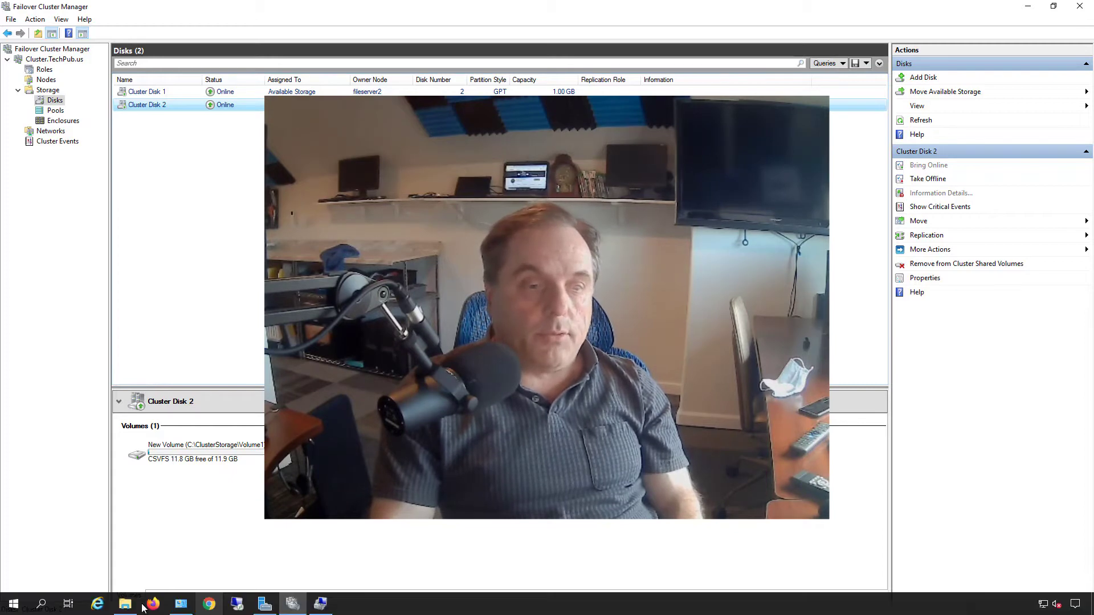
Take Cluster Disk 2 offline and confirm the prompt
{"action": "left_click", "coordinate": [124, 604]}
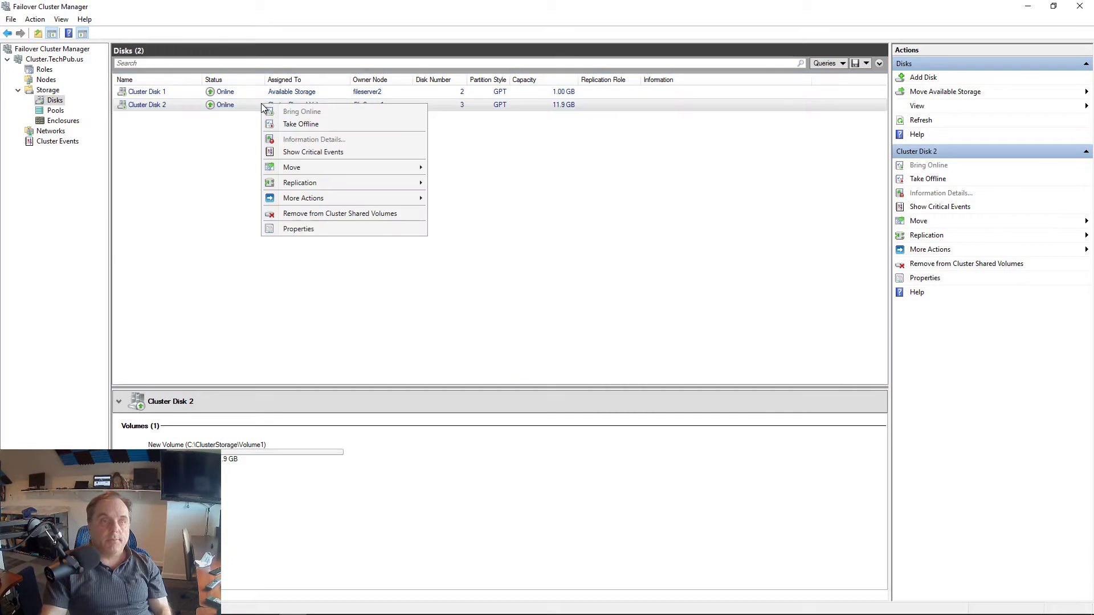
{"action": "mouse_move", "coordinate": [294, 139]}
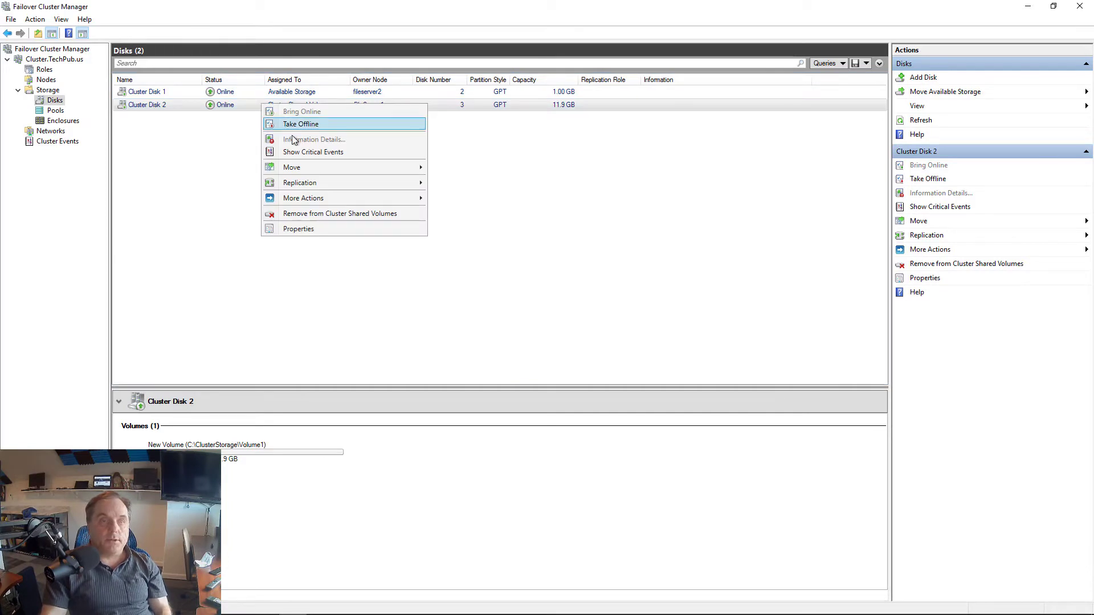
{"action": "mouse_move", "coordinate": [304, 127]}
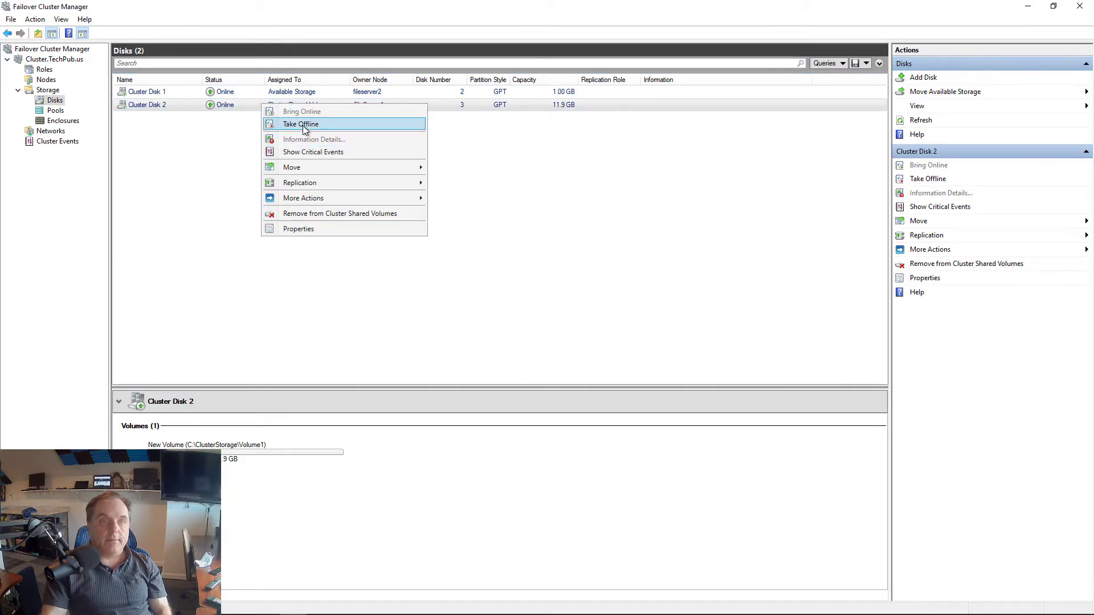
{"action": "left_click", "coordinate": [299, 124]}
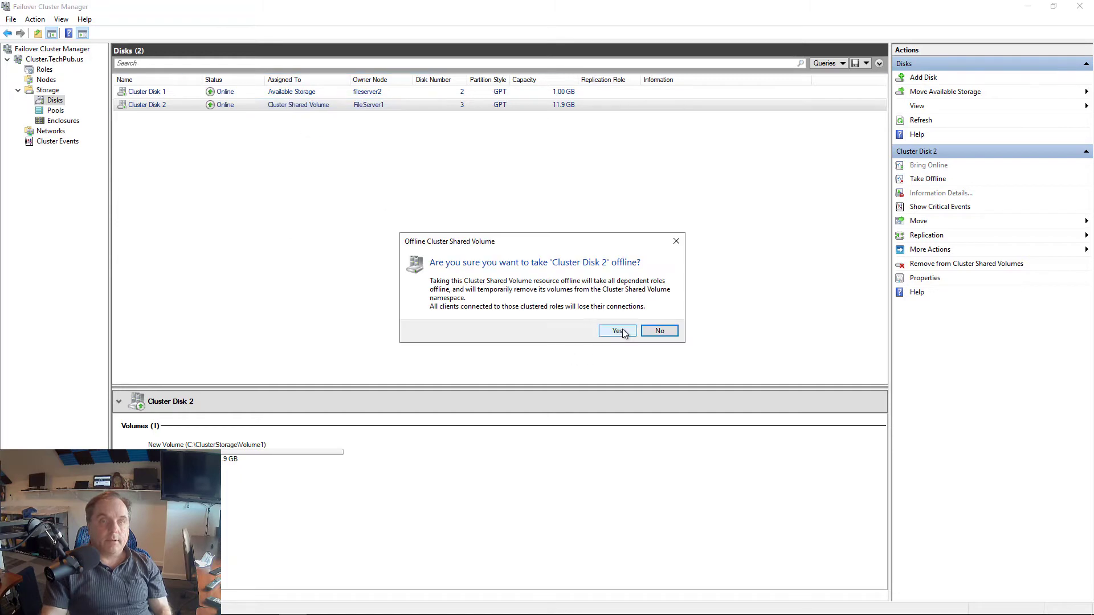
{"action": "left_click", "coordinate": [617, 331]}
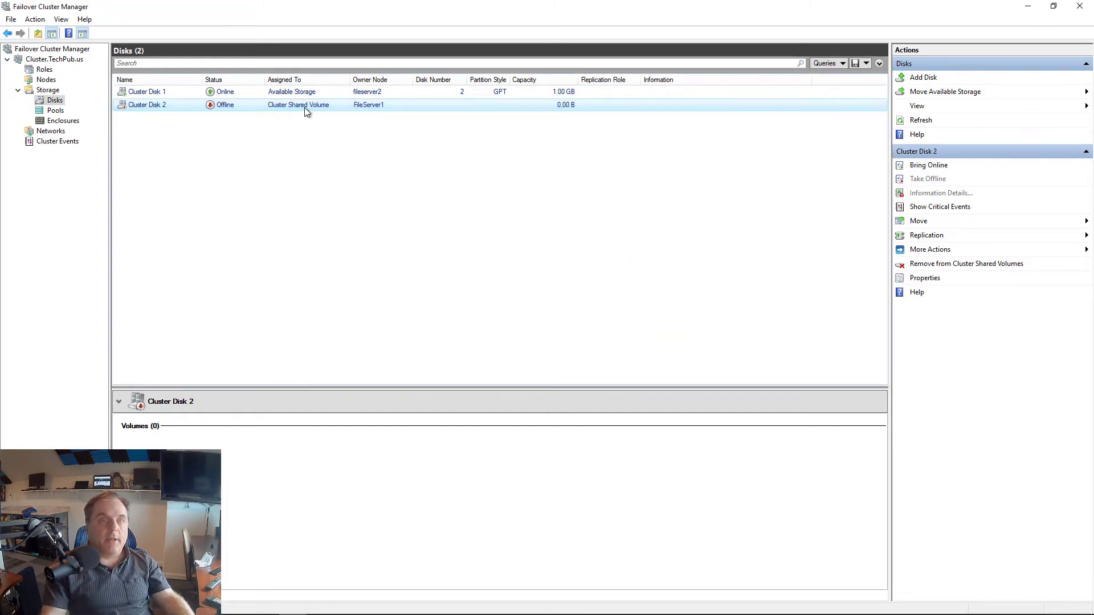
Remove Cluster Disk 2 from Cluster Shared Volumes so it moves to Available Storage
{"action": "right_click", "coordinate": [306, 106]}
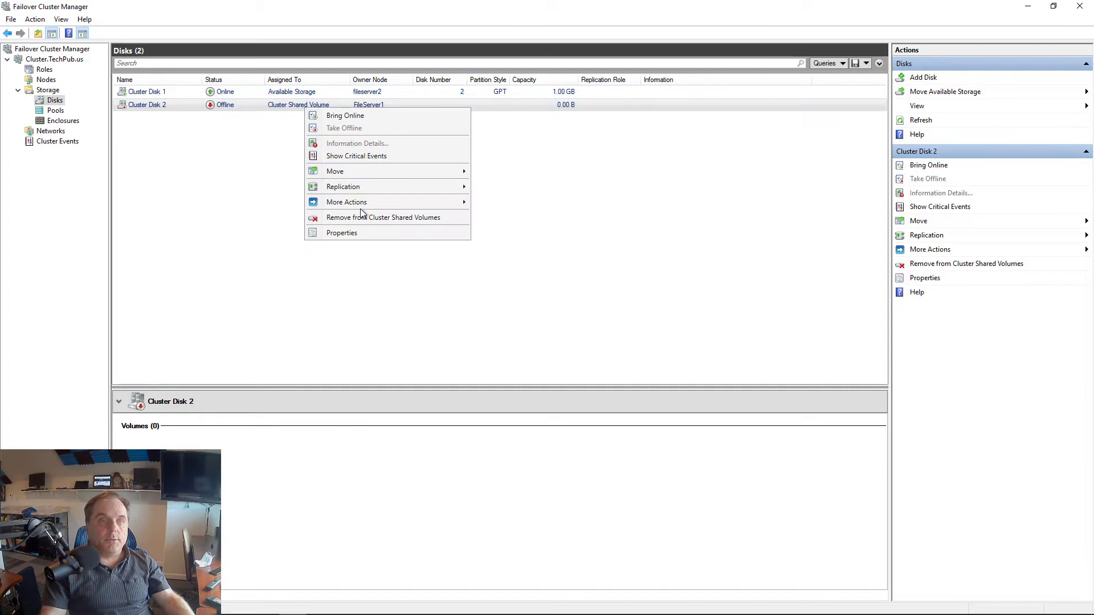
{"action": "left_click", "coordinate": [384, 217]}
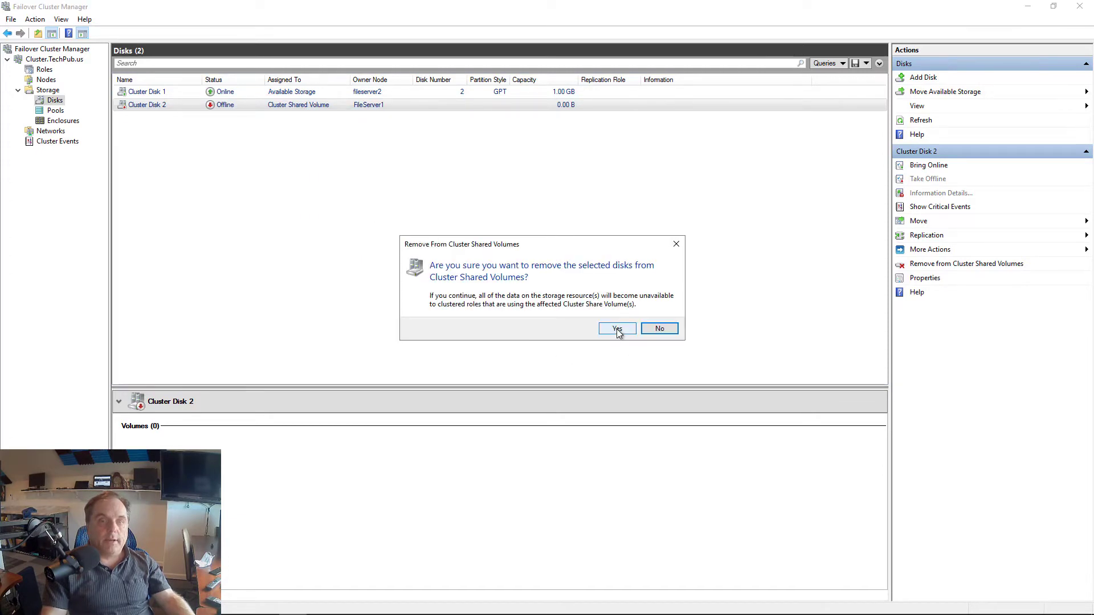
{"action": "left_click", "coordinate": [617, 329]}
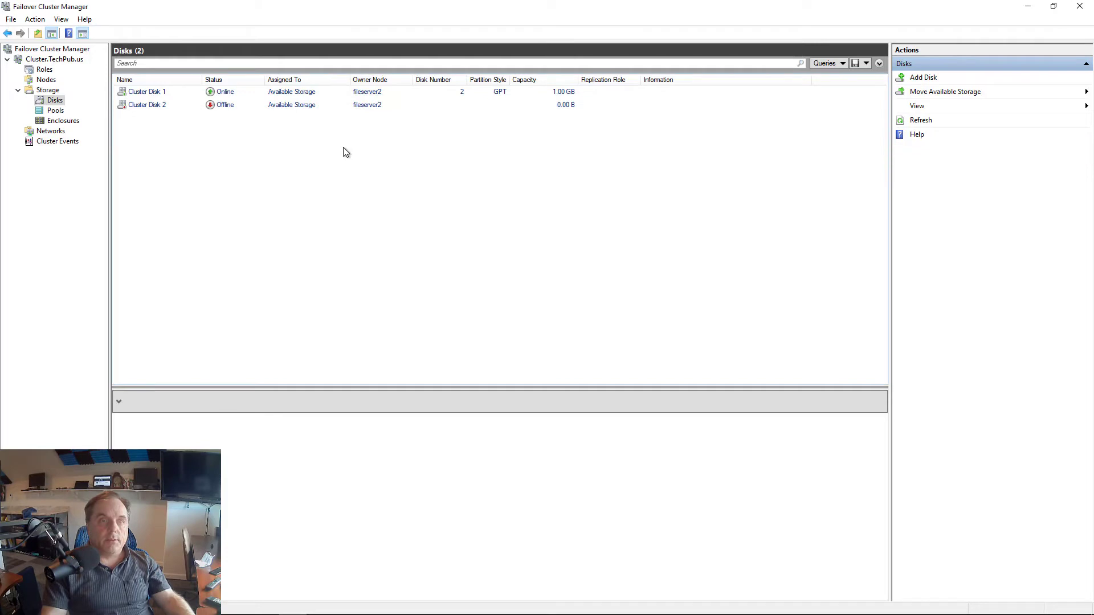
{"action": "mouse_move", "coordinate": [324, 146]}
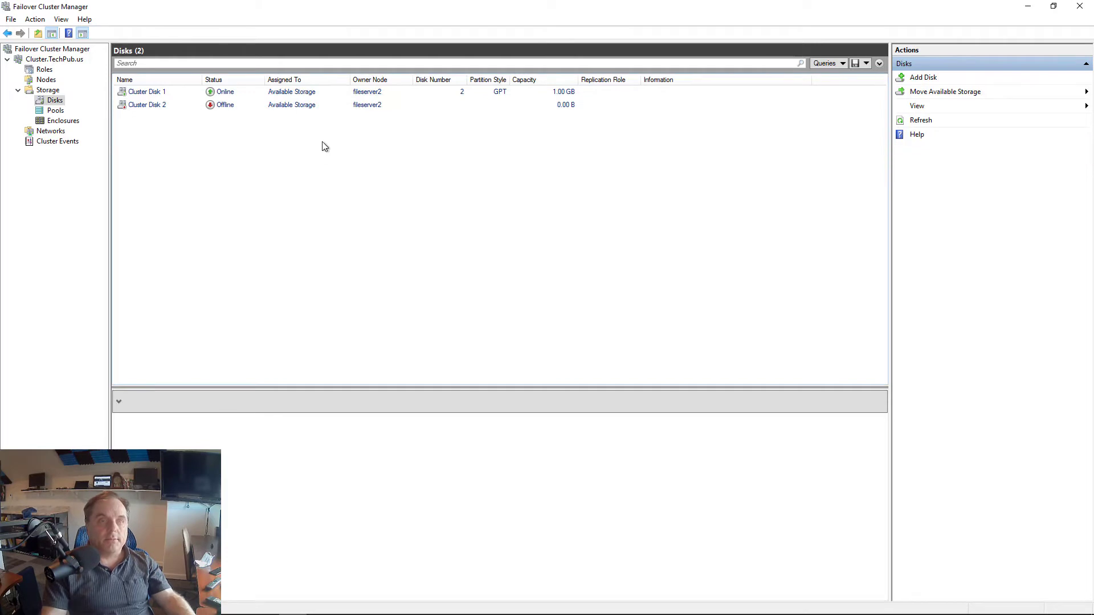
{"action": "left_click", "coordinate": [146, 105]}
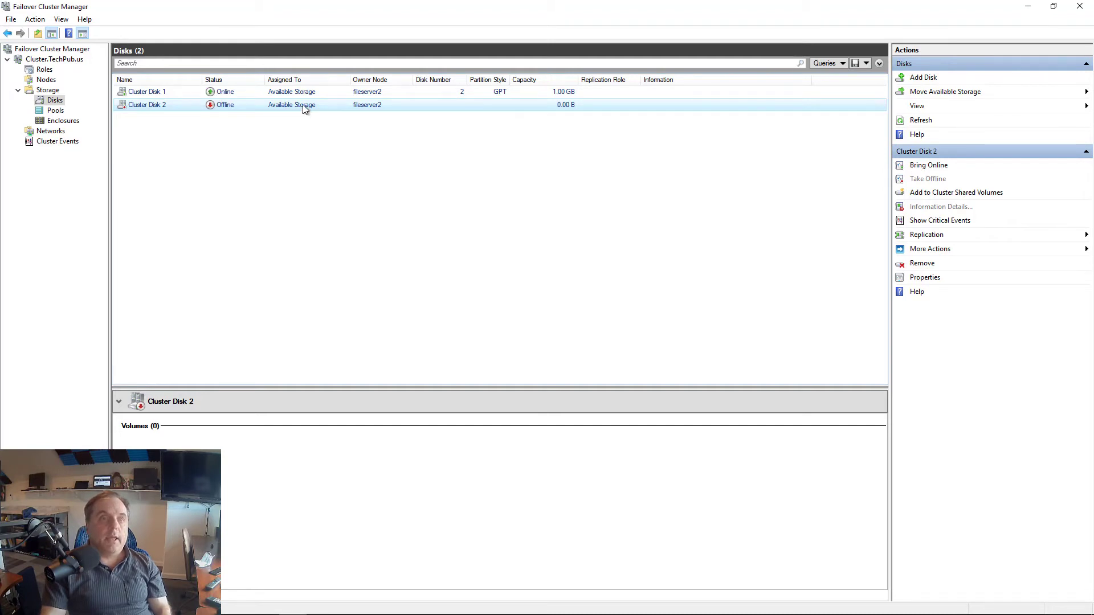
{"action": "mouse_move", "coordinate": [371, 108]}
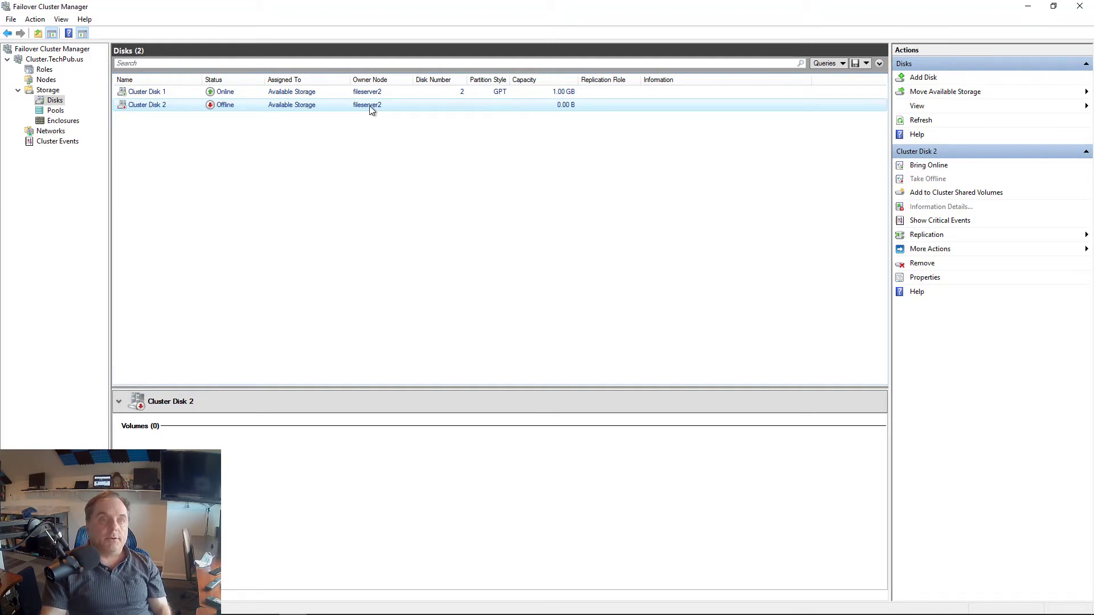
{"action": "mouse_move", "coordinate": [320, 108]}
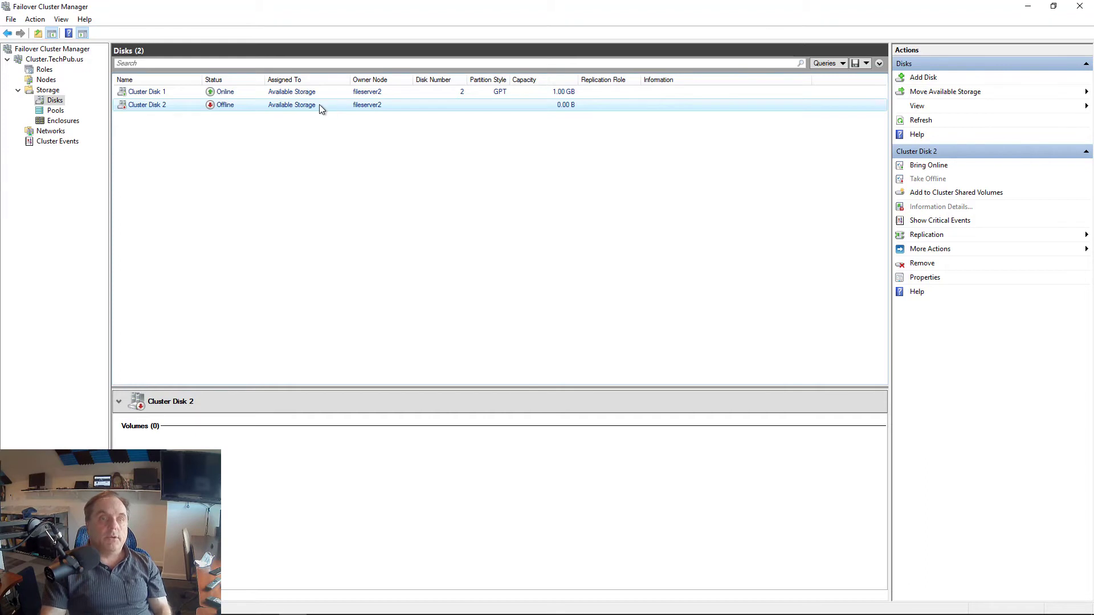
Remove Cluster Disk 2 from Available Storage, leaving only Cluster Disk 1 in the cluster
{"action": "right_click", "coordinate": [147, 105]}
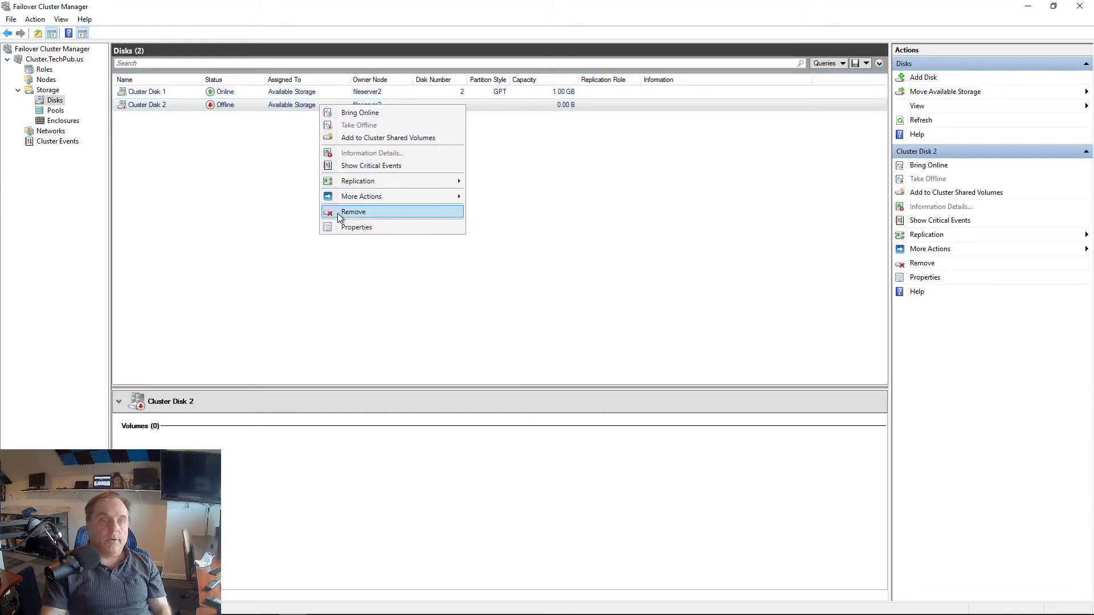
{"action": "left_click", "coordinate": [353, 212]}
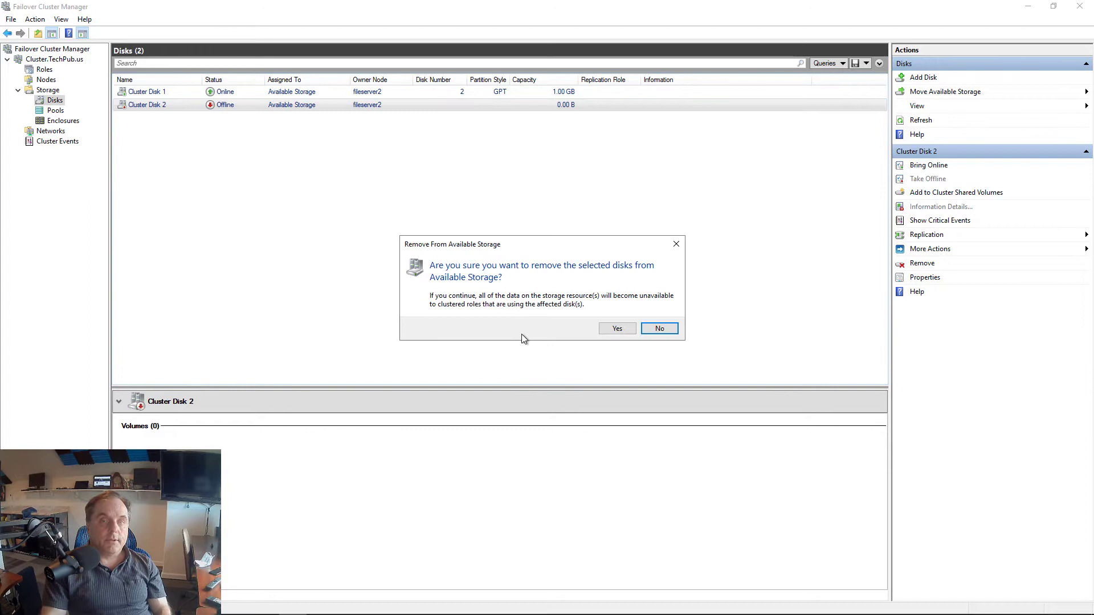
{"action": "left_click", "coordinate": [616, 328]}
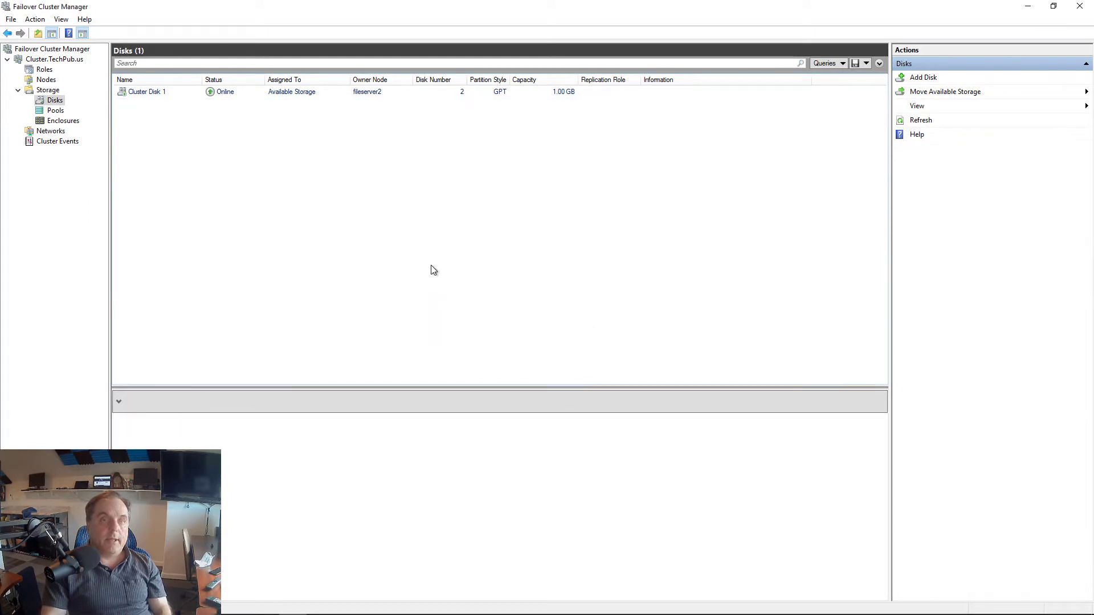
{"action": "mouse_move", "coordinate": [428, 267]}
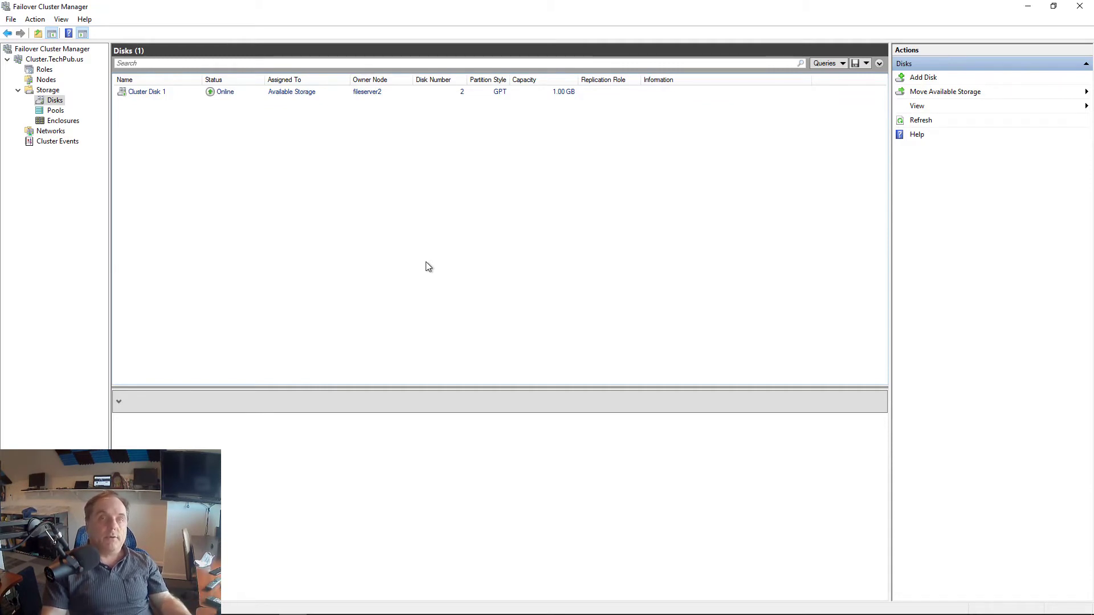
{"action": "mouse_move", "coordinate": [495, 258]}
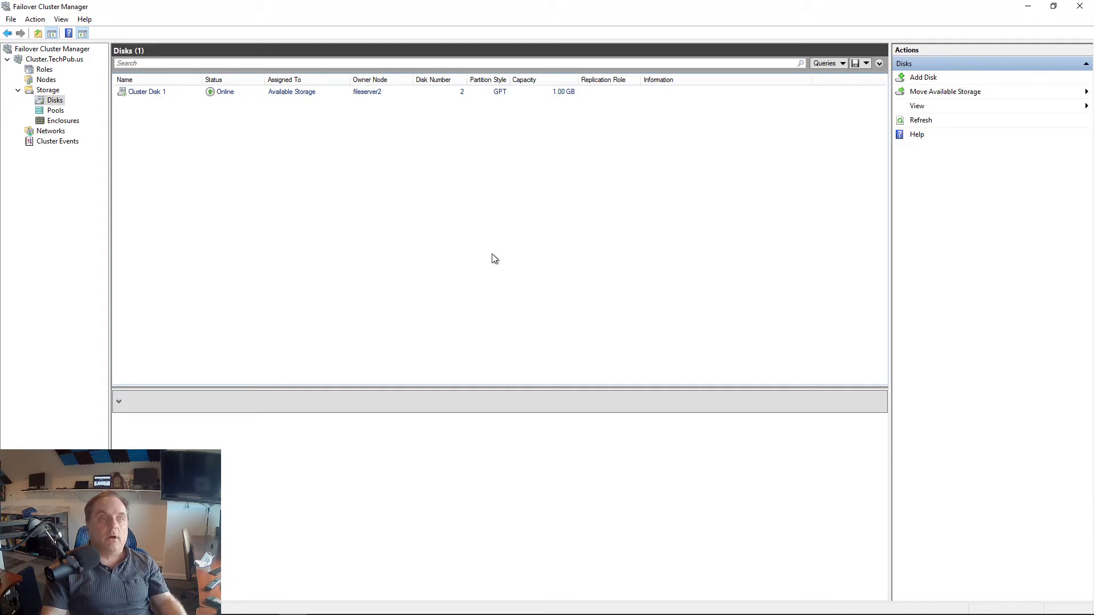
{"action": "mouse_move", "coordinate": [491, 245]}
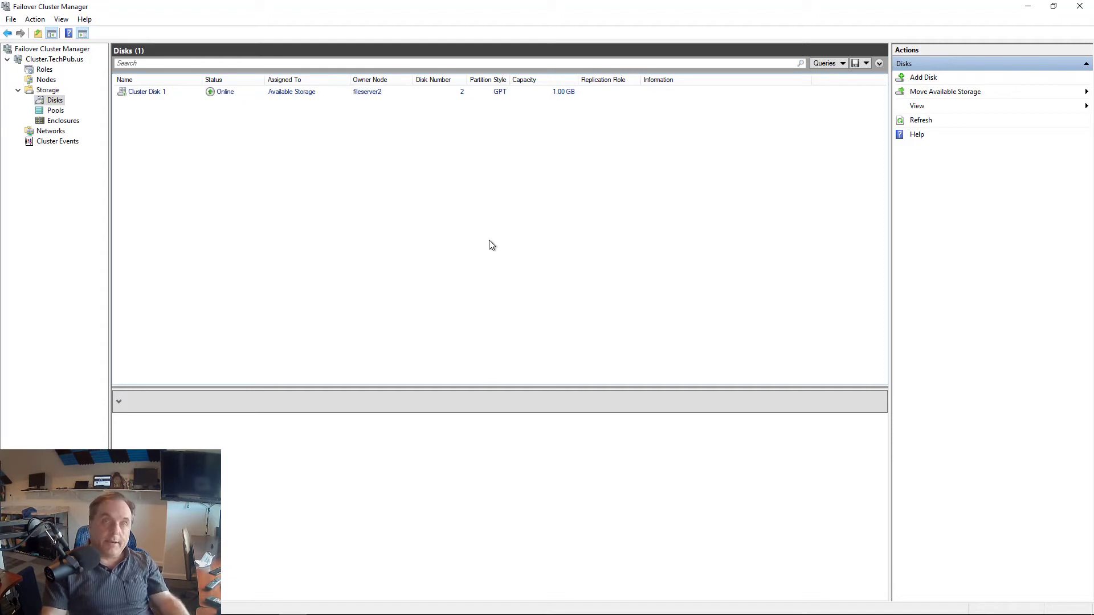
{"action": "mouse_move", "coordinate": [511, 217]}
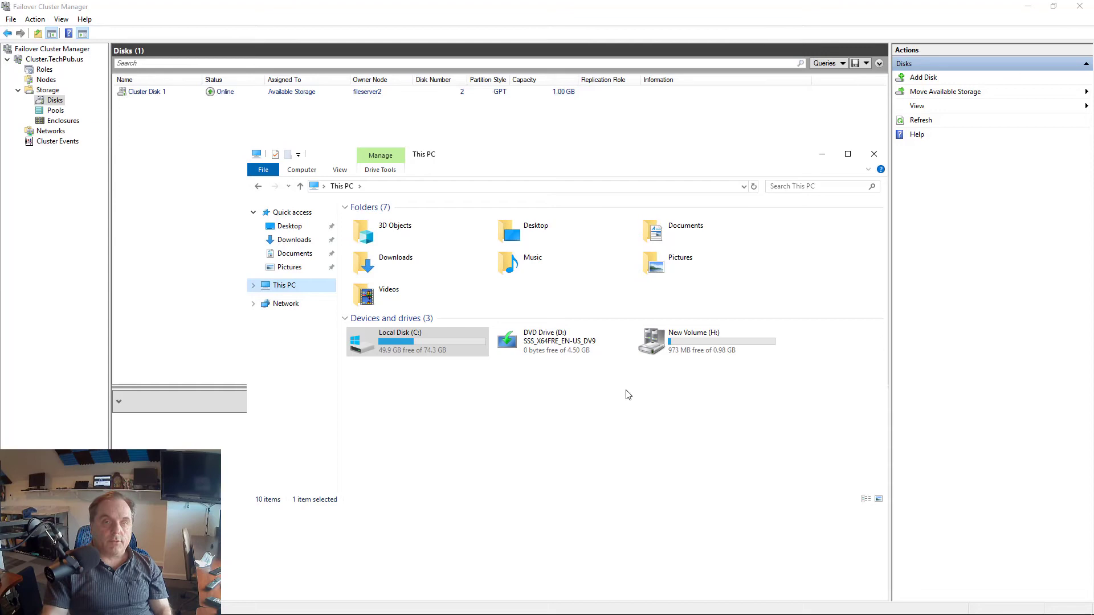
Switch from the This PC drive listing back to Server Manager
{"action": "left_click", "coordinate": [874, 154]}
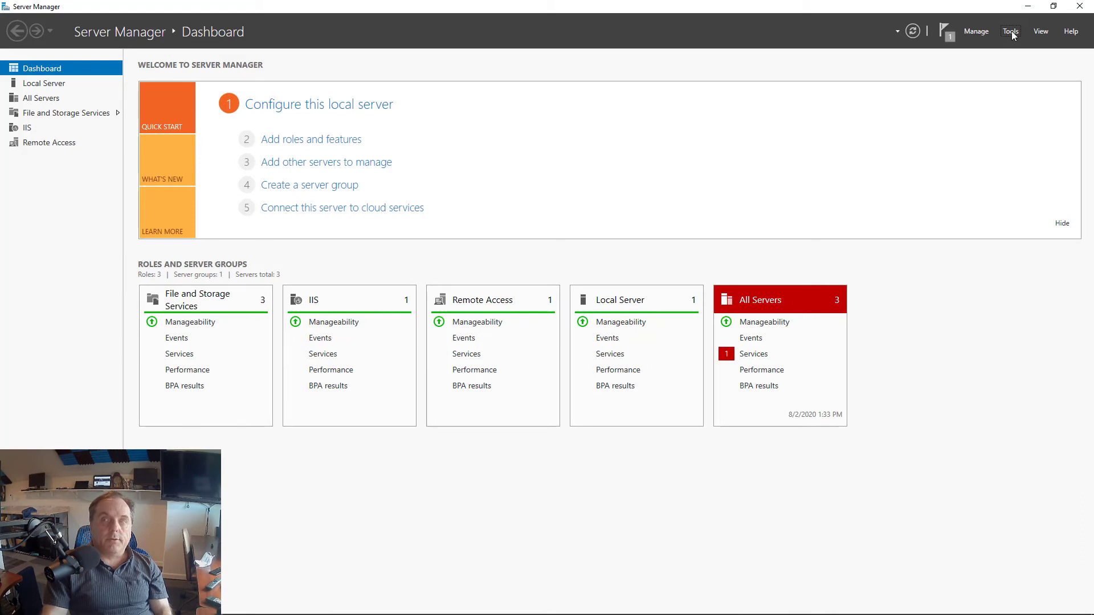
Launch Computer Management from Server Manager's Tools menu
{"action": "left_click", "coordinate": [1009, 31]}
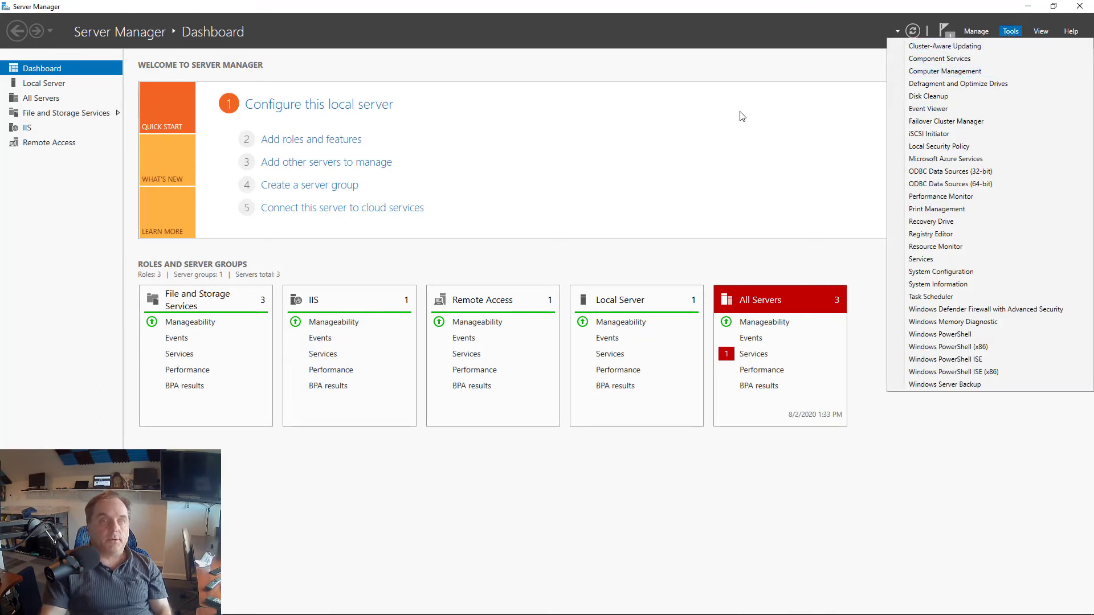
{"action": "left_click", "coordinate": [743, 116]}
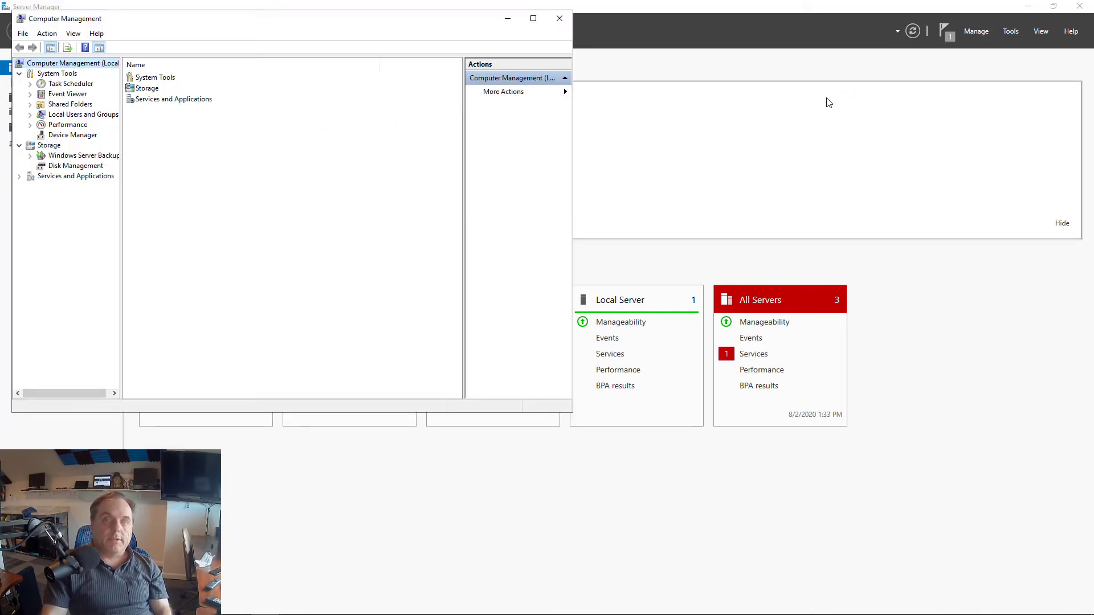
Maximize Computer Management and go to Disk Management for the local server
{"action": "left_click", "coordinate": [547, 18]}
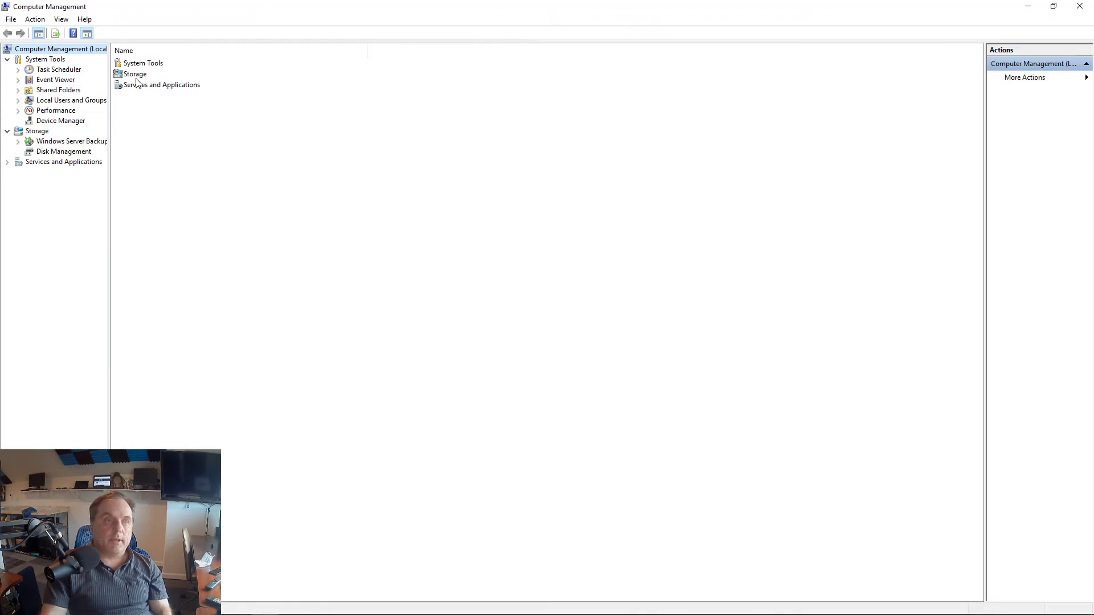
{"action": "left_click", "coordinate": [62, 151]}
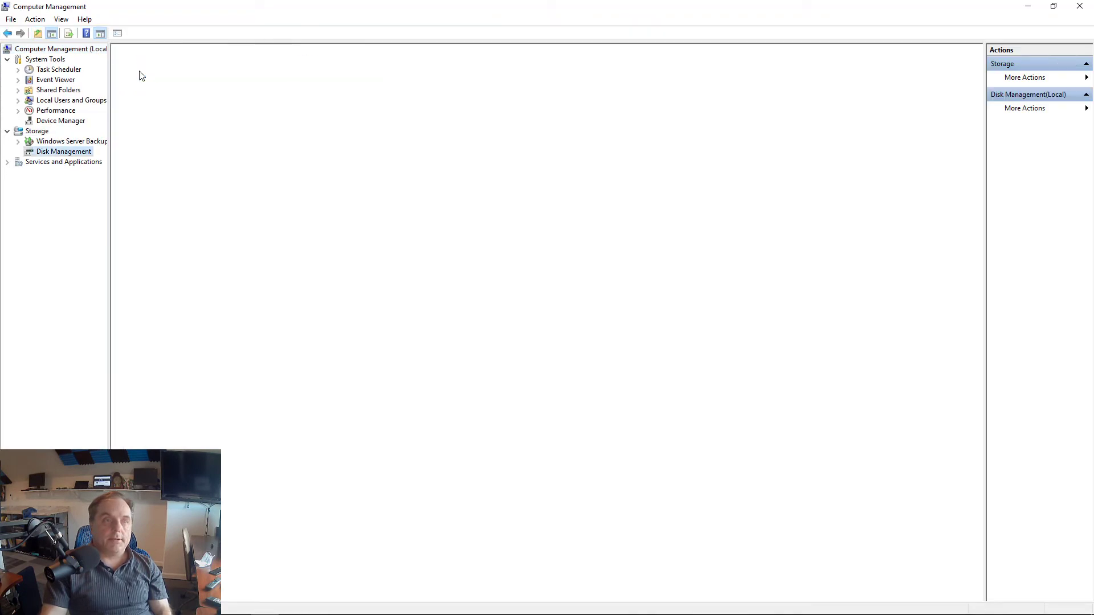
{"action": "left_click", "coordinate": [62, 151]}
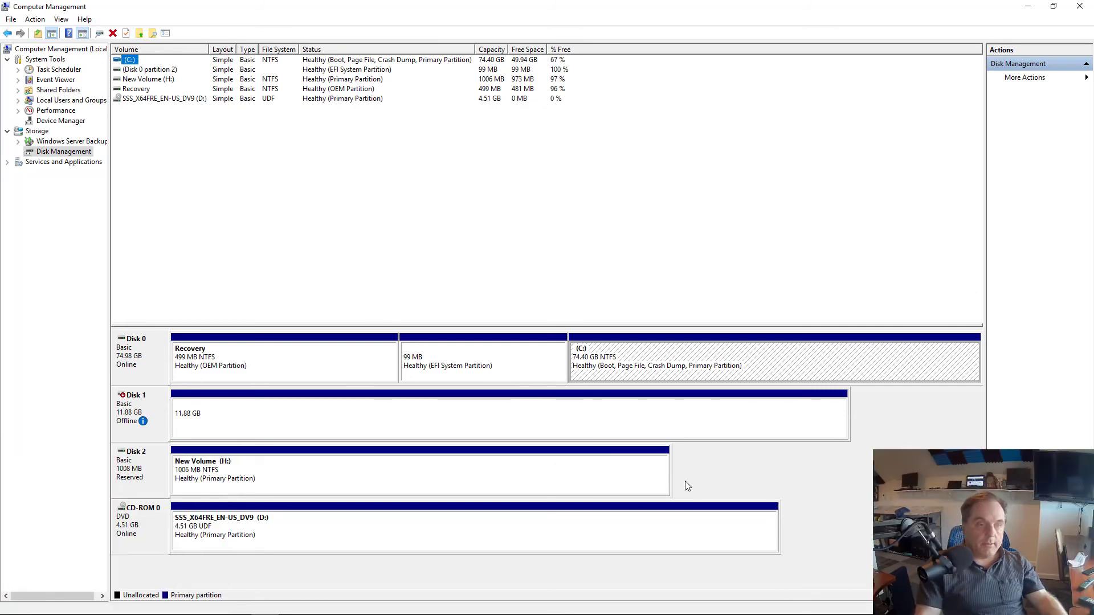
{"action": "mouse_move", "coordinate": [258, 427]}
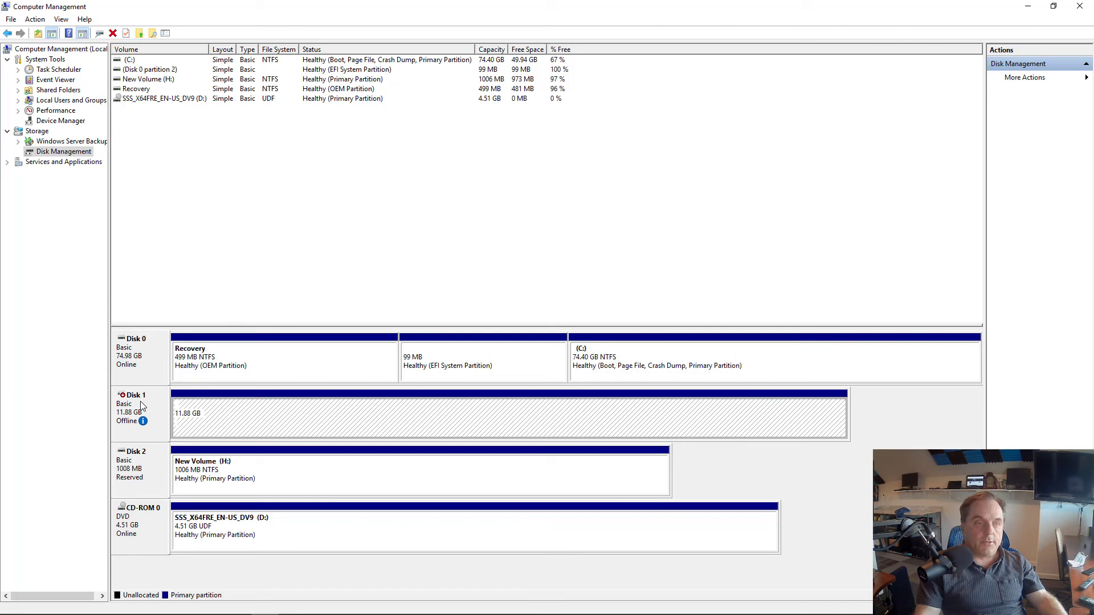
Bring the offline 11.88 GB Disk 1 online and check This PC for New Volume (G:)
{"action": "right_click", "coordinate": [137, 408]}
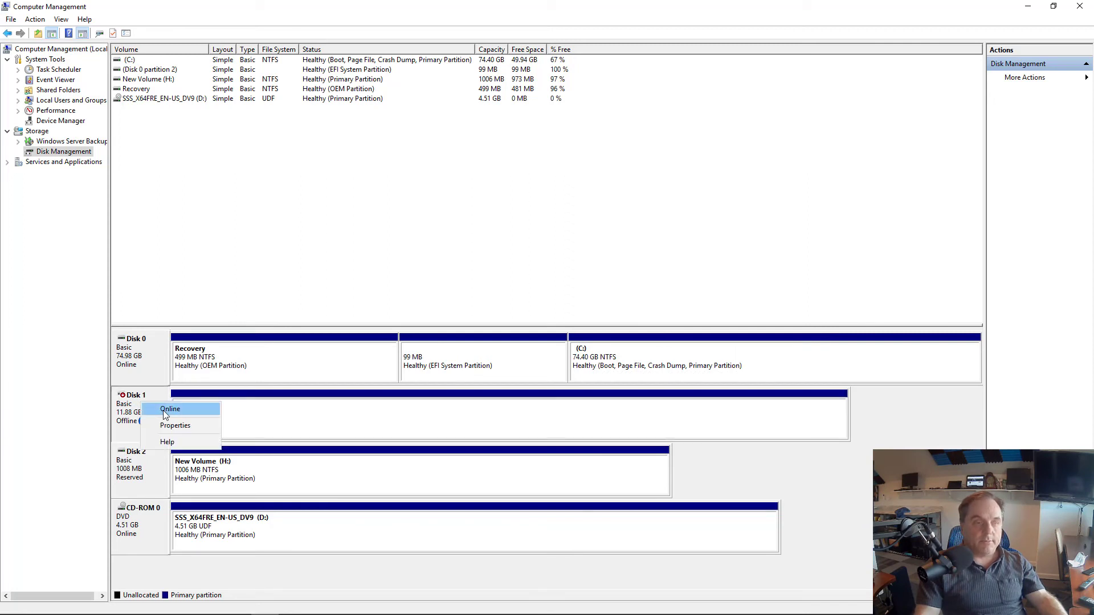
{"action": "left_click", "coordinate": [169, 409]}
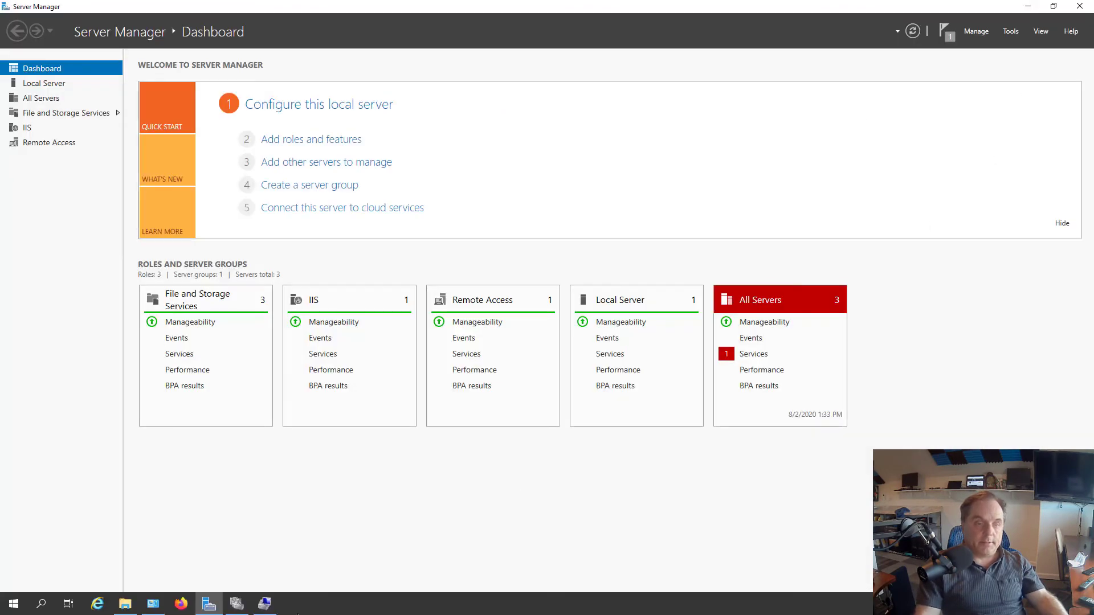
{"action": "left_click", "coordinate": [126, 604]}
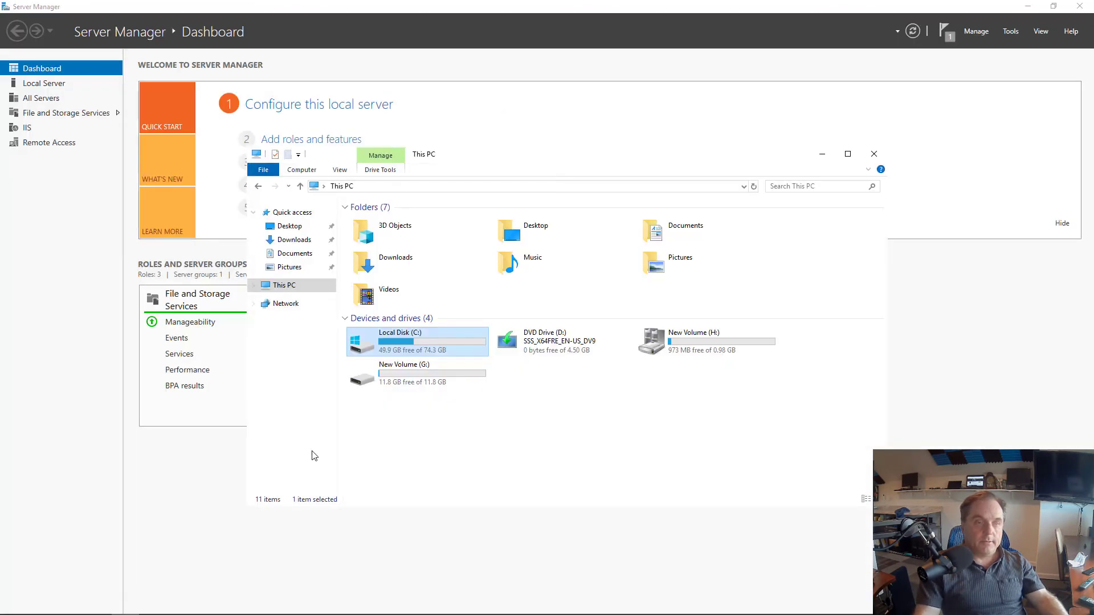